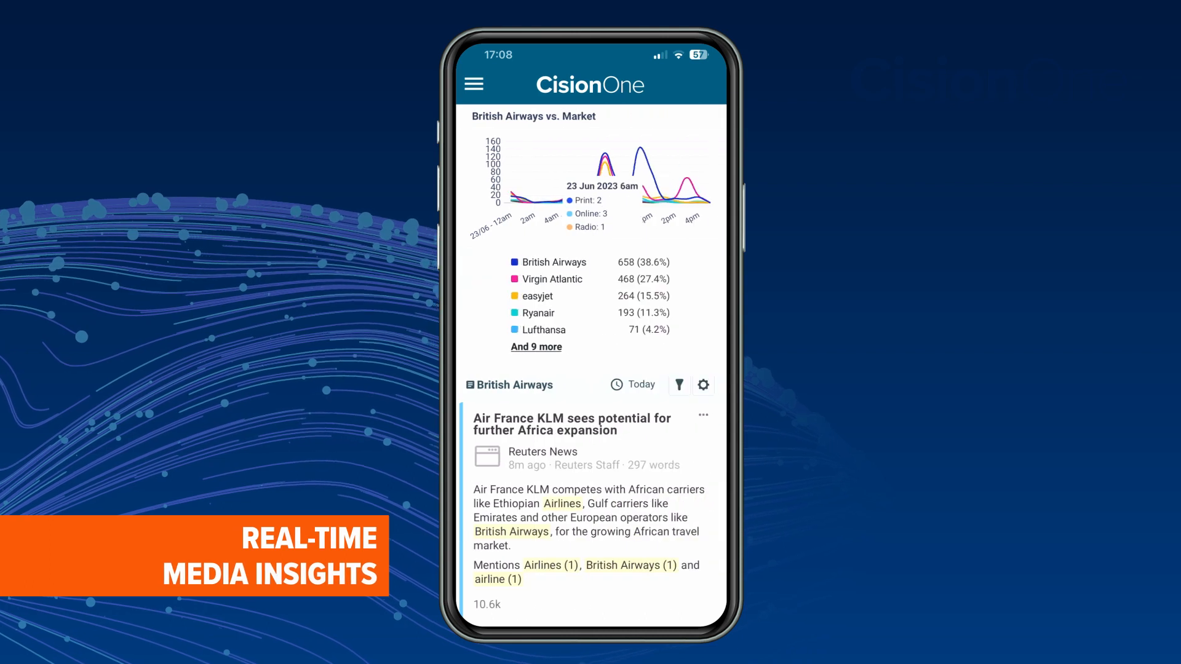
Step: Show the shared Formula 1 mention streams for Mercedes, Red Bull, Ferrari and McLaren side by side
{"action": "scroll", "scroll_direction": "left", "scroll_amount": 3}
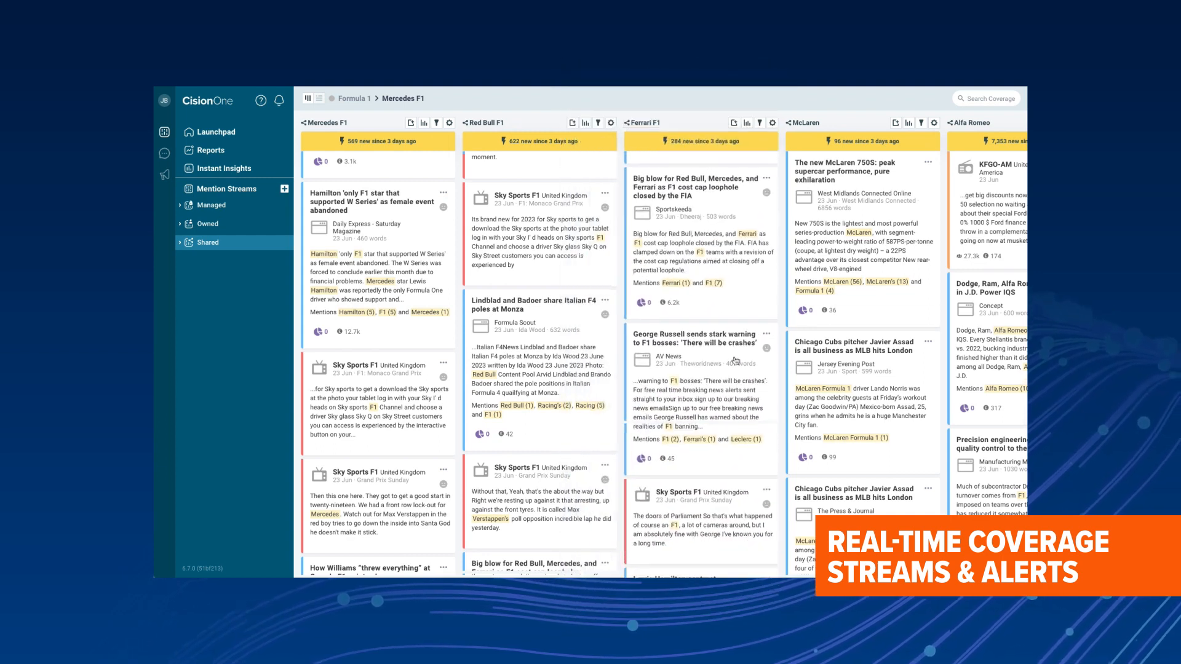
{"action": "left_click", "coordinate": [213, 169]}
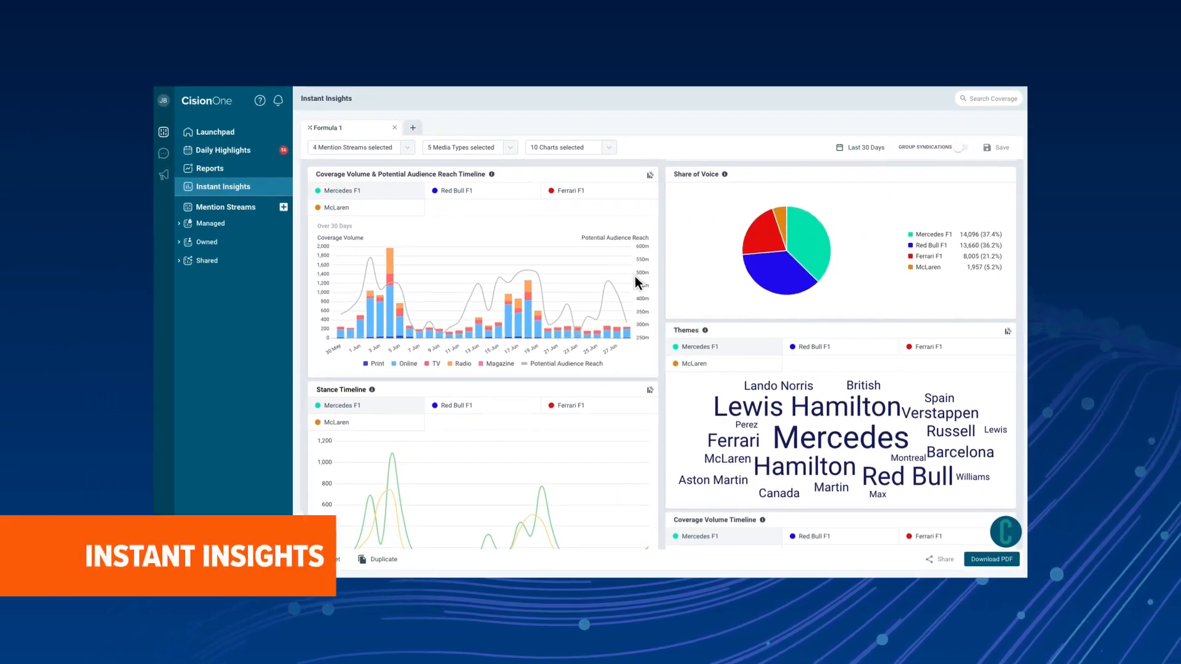
Step: Scroll the Formula 1 Instant Insights dashboard down to the Stance Timeline and 87% risk score breakdown
{"action": "scroll", "scroll_direction": "down", "scroll_amount": 3}
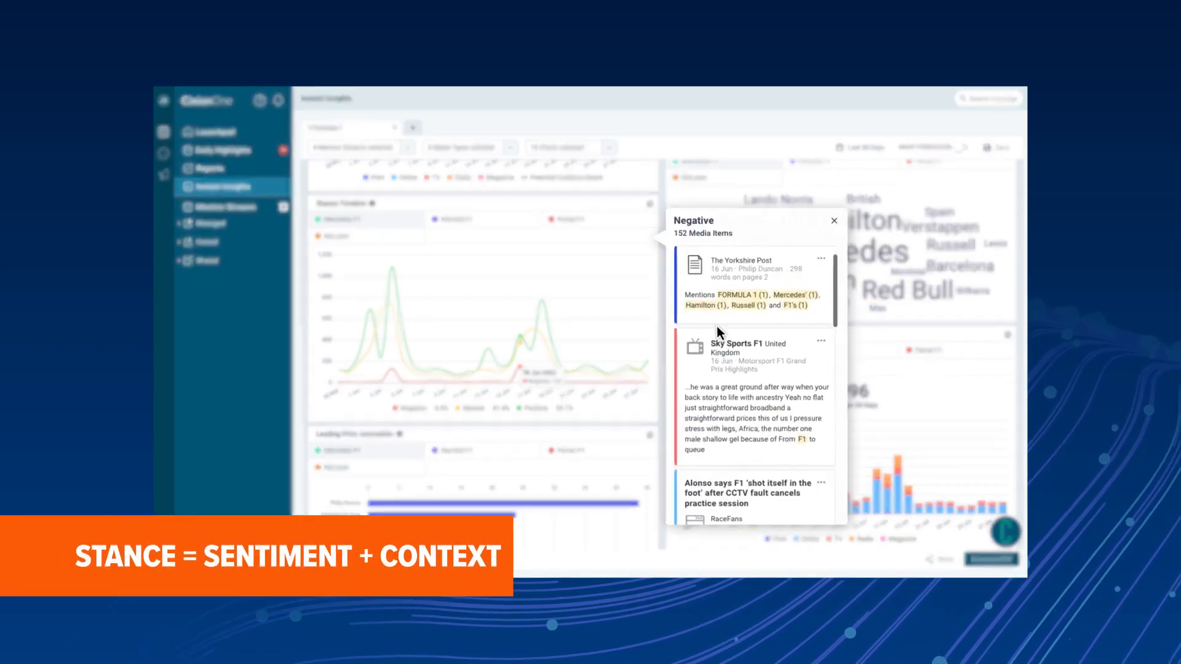
{"action": "scroll", "scroll_direction": "down", "scroll_amount": 3}
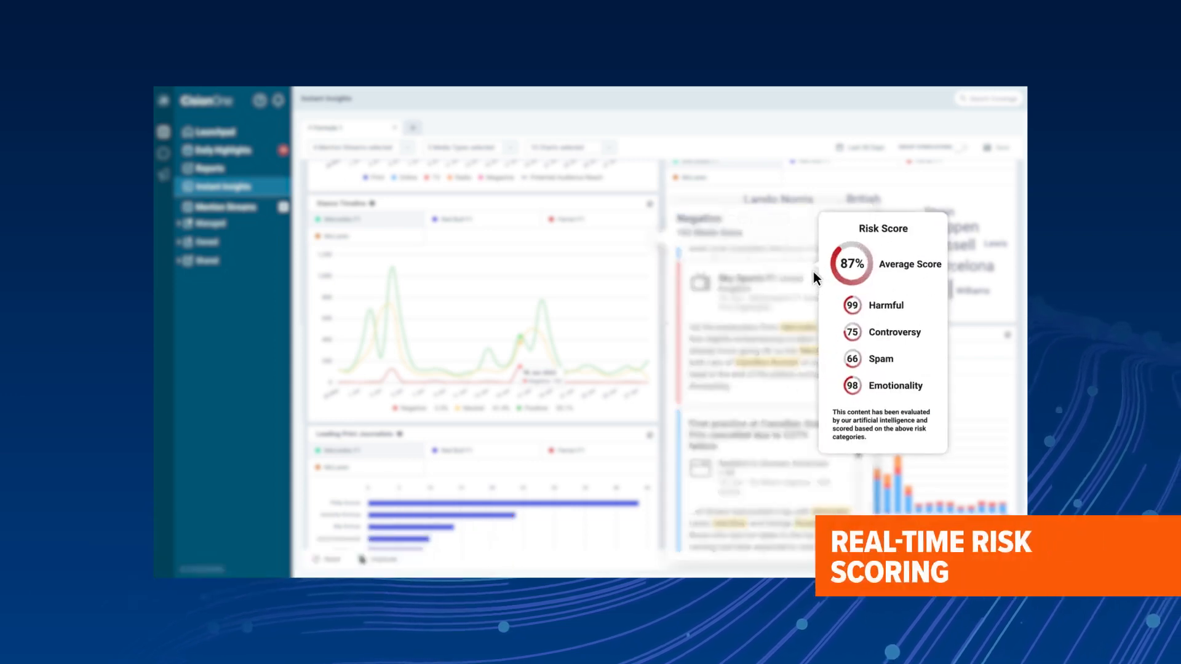
{"action": "mouse_move", "coordinate": [924, 371]}
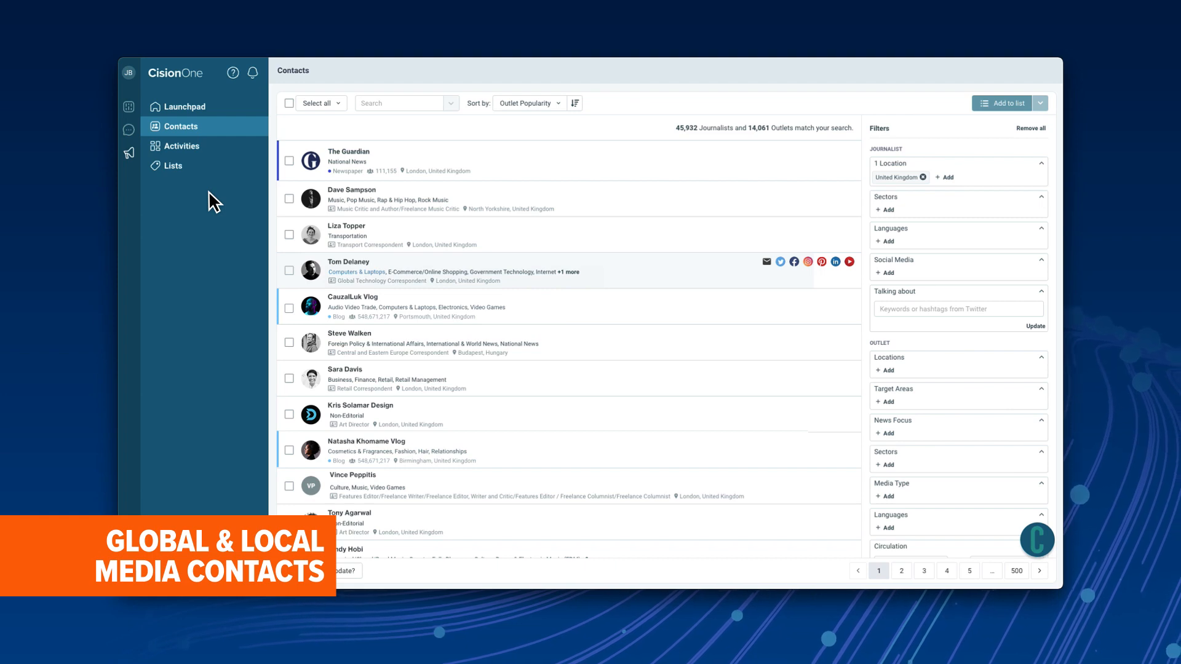
Step: View the Global Technology Correspondent's full contact profile with career, outlets and sectors
{"action": "left_click", "coordinate": [348, 261]}
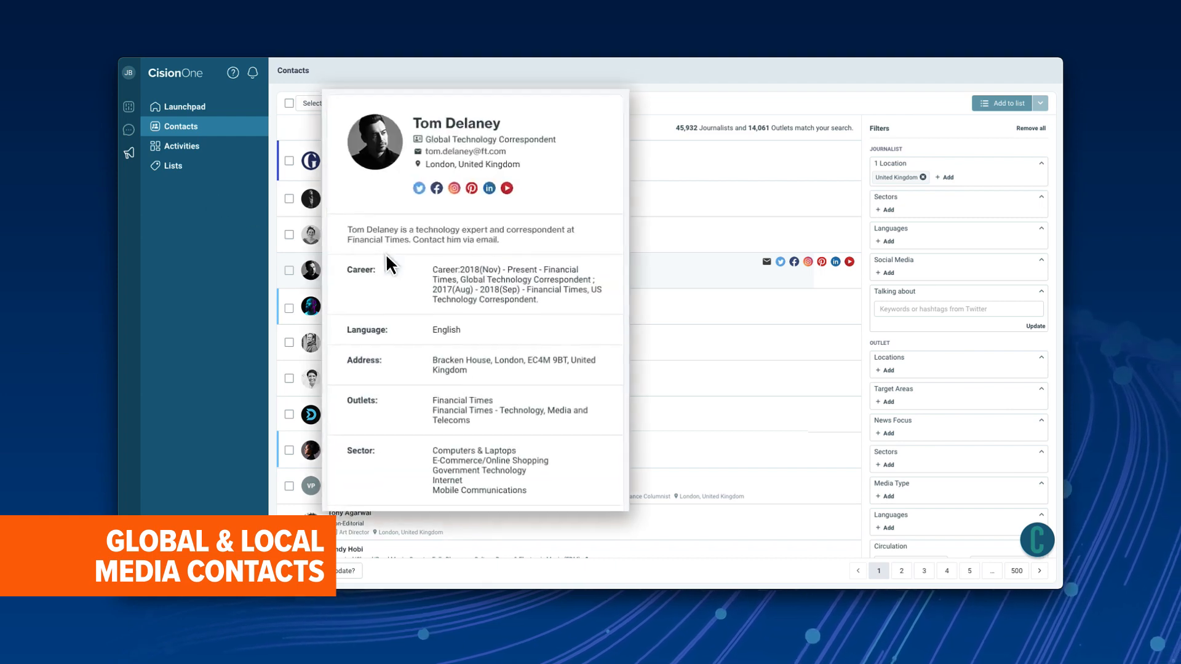